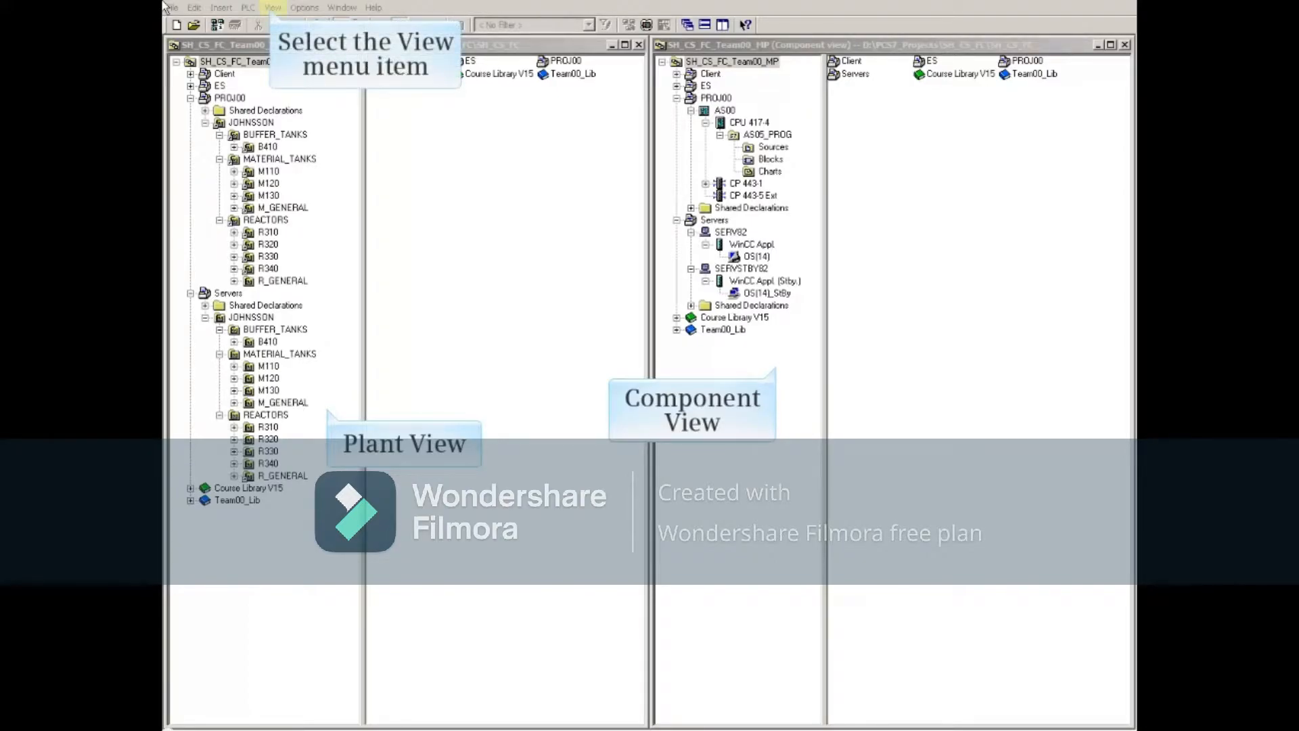
Switch SIMATIC Manager to the Process Object View from the View menu.
click(272, 7)
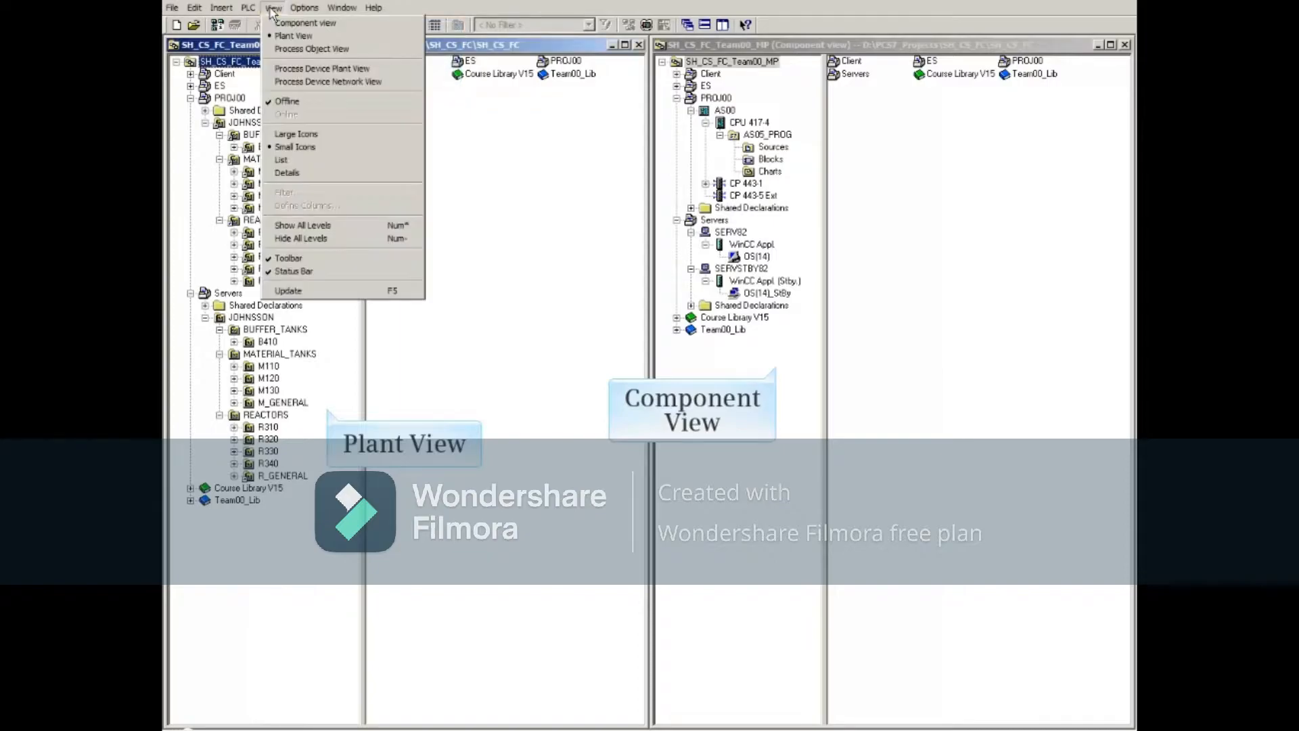
mouse_move(312, 49)
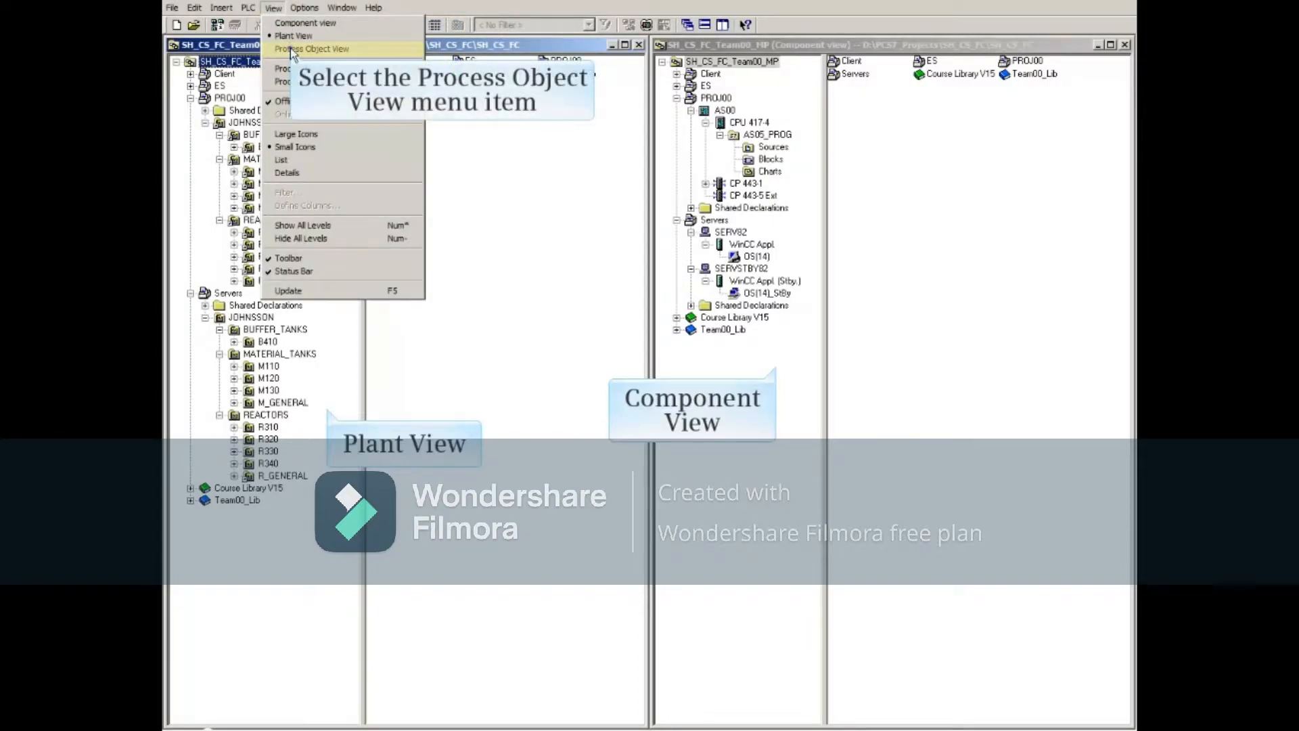
click(314, 49)
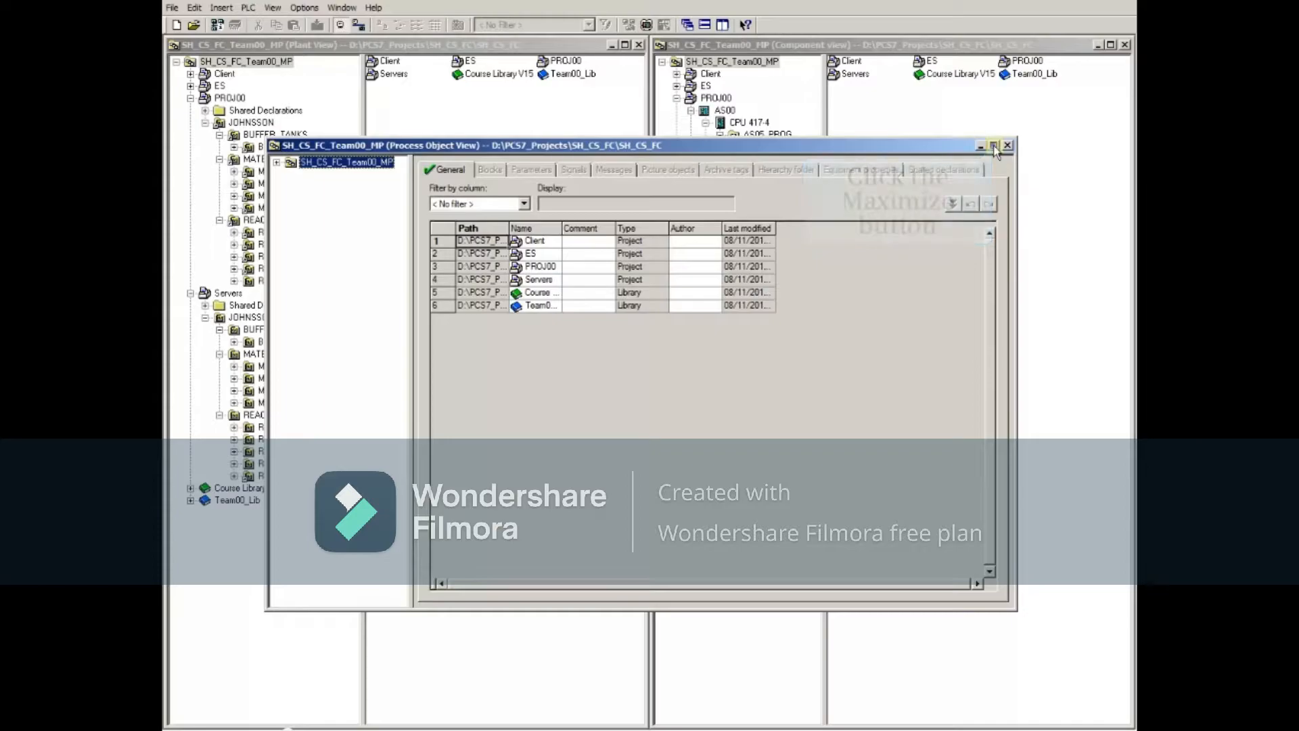
Maximize the Process Object View and expand the project root and PROJ00 in the tree.
click(993, 144)
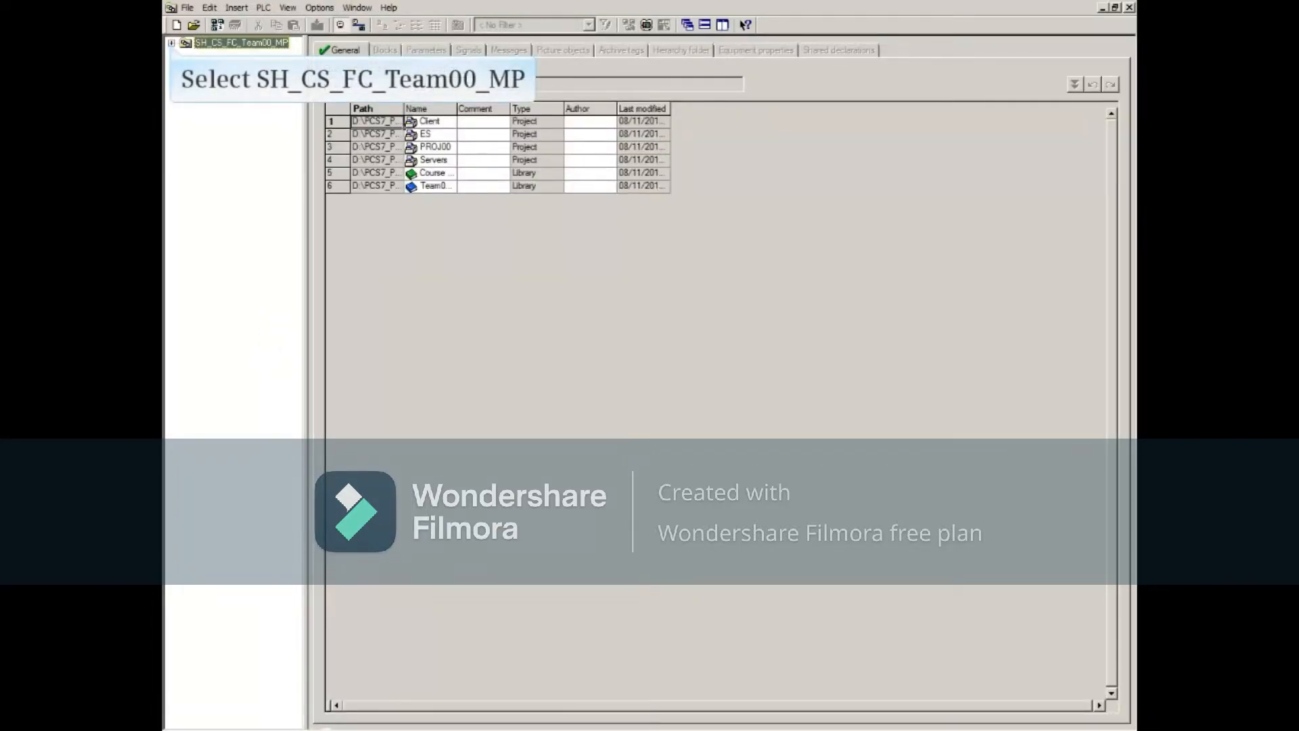
mouse_move(993, 151)
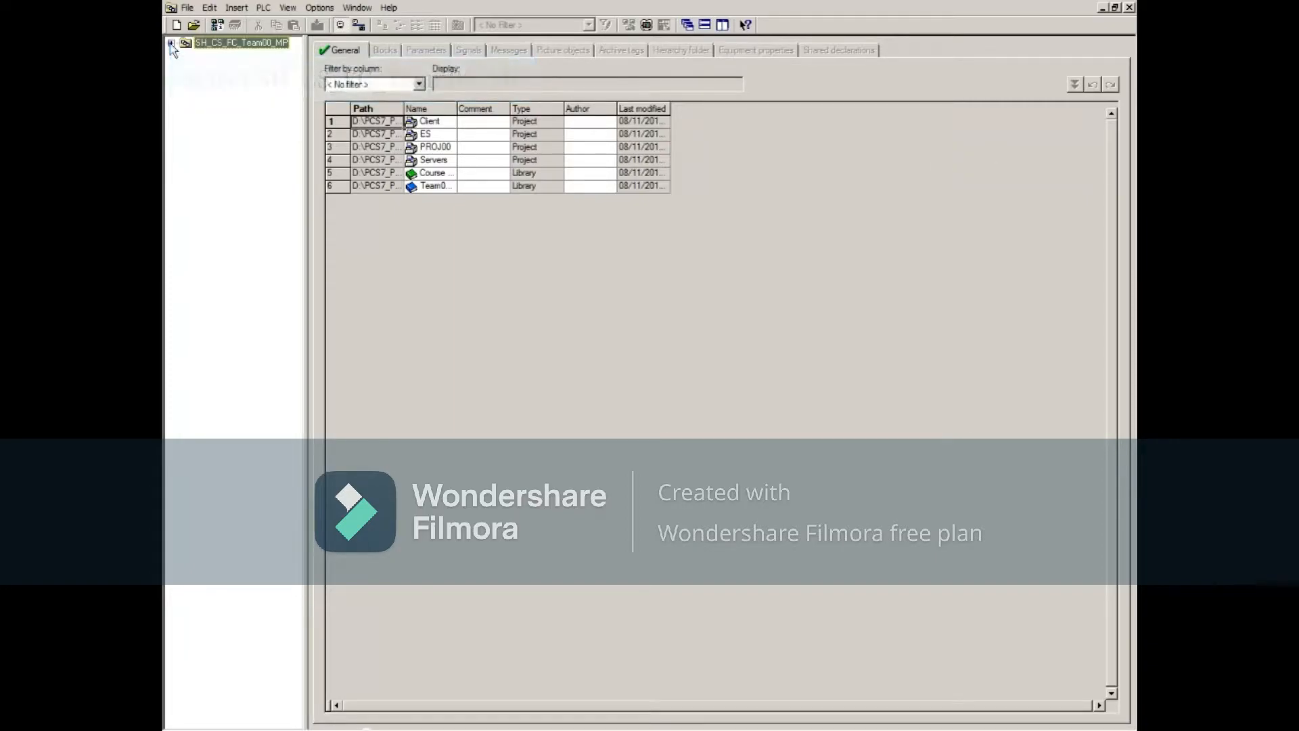
click(169, 42)
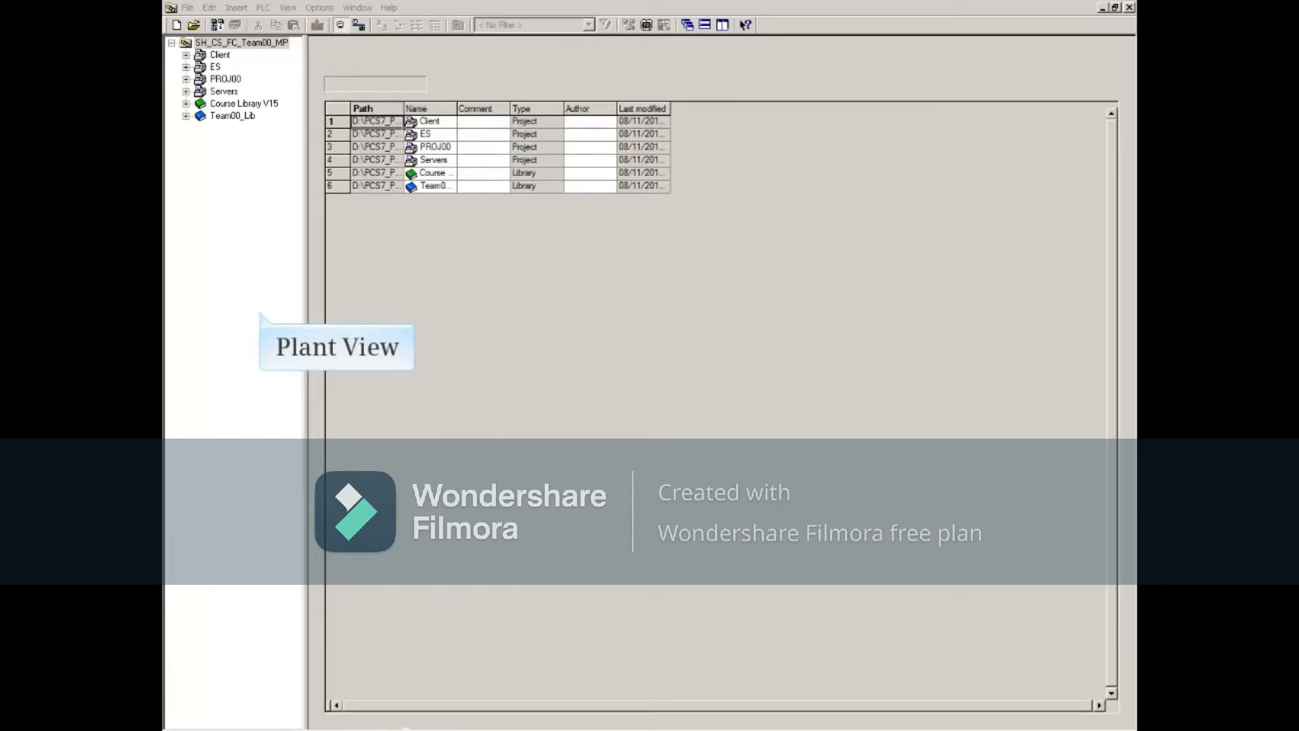
click(224, 78)
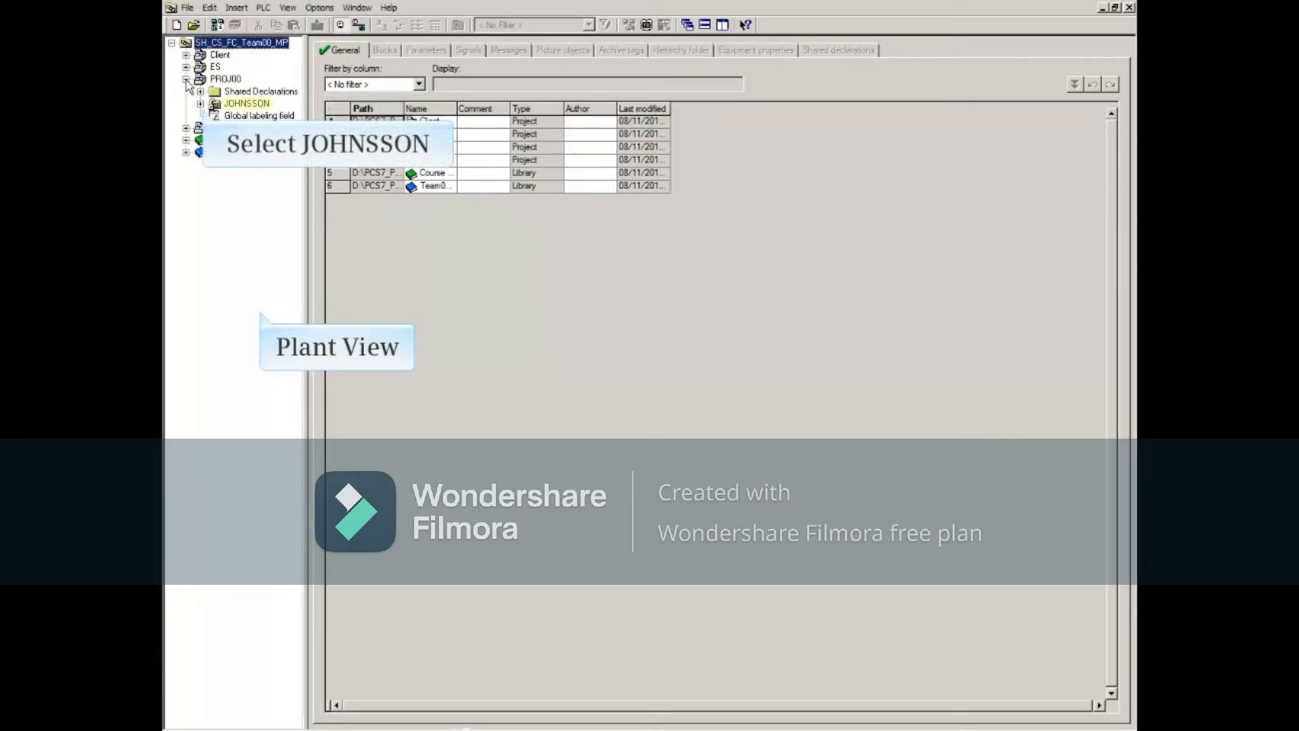
Expand JOHNSSON and select MATERIAL_TANKS so its blocks (LIA114, P113, V112) are listed.
click(201, 103)
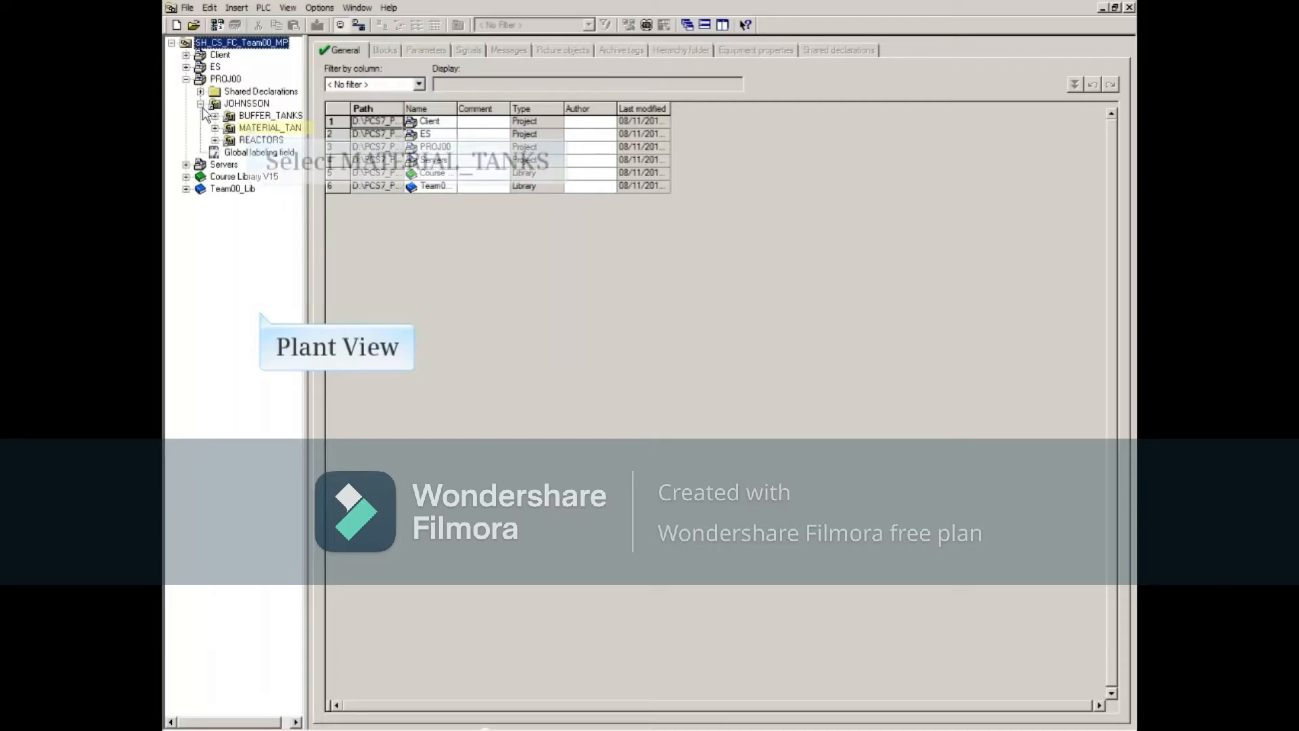
click(269, 128)
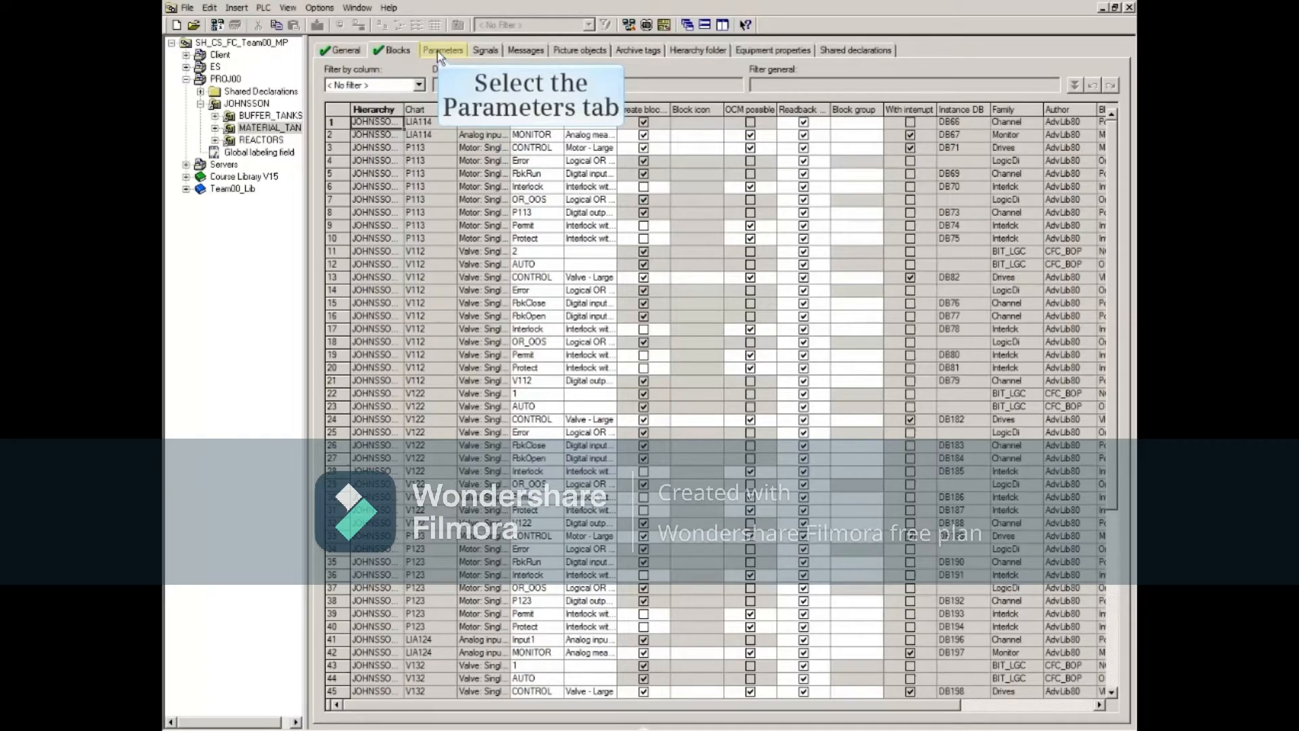
Show the MATERIAL_TANKS Parameters table and filter it by the Value column with 'd' entered.
click(444, 50)
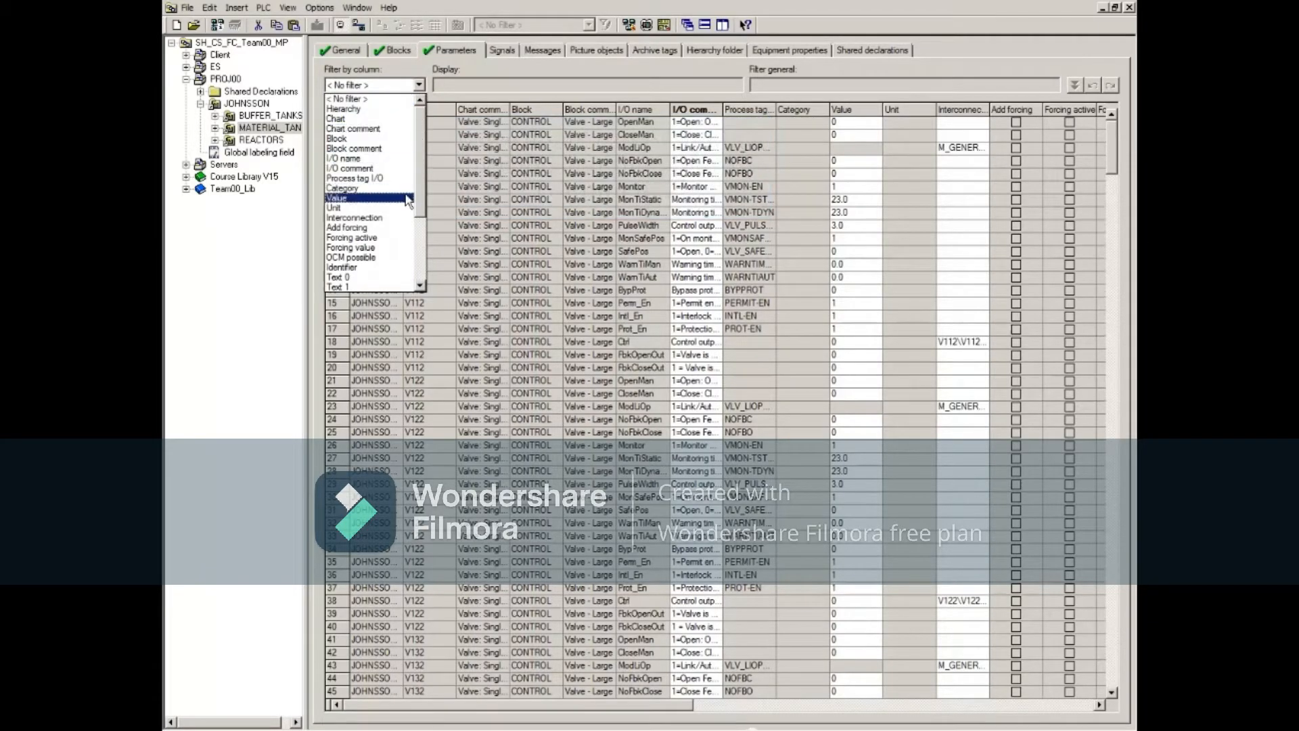
click(335, 197)
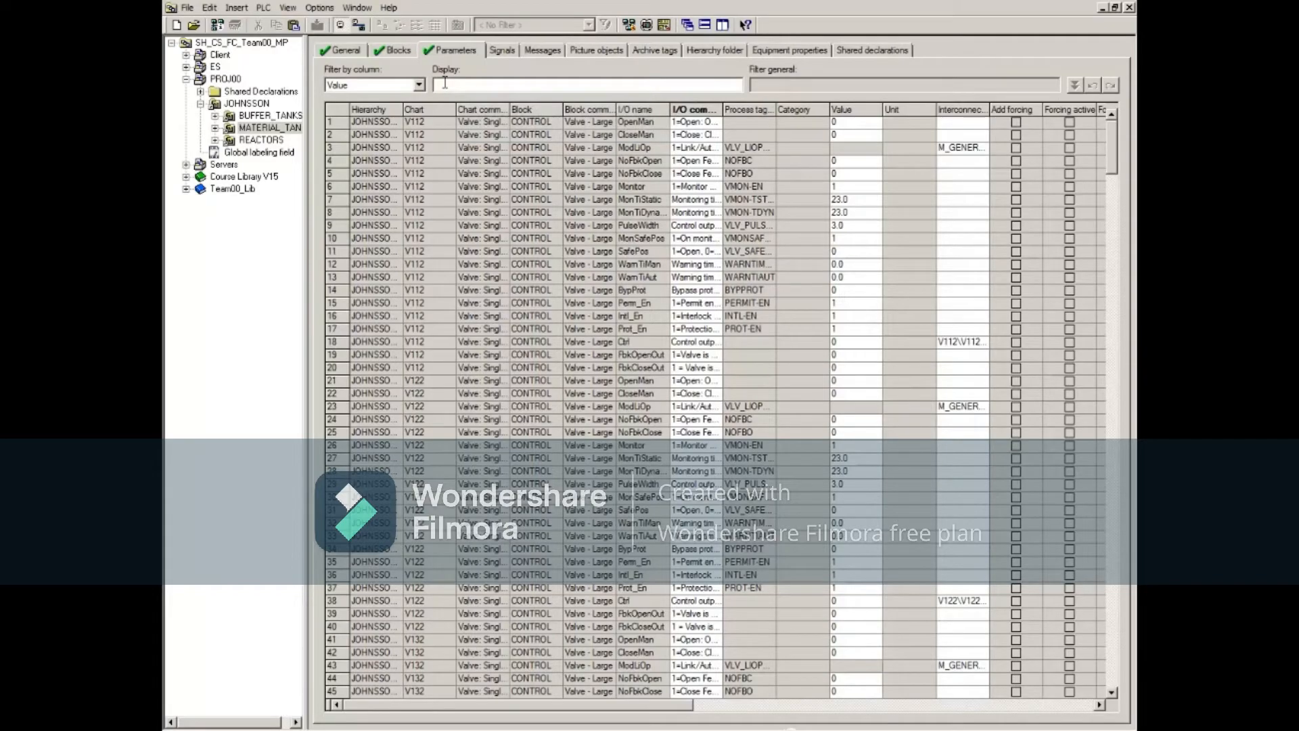
text(d)
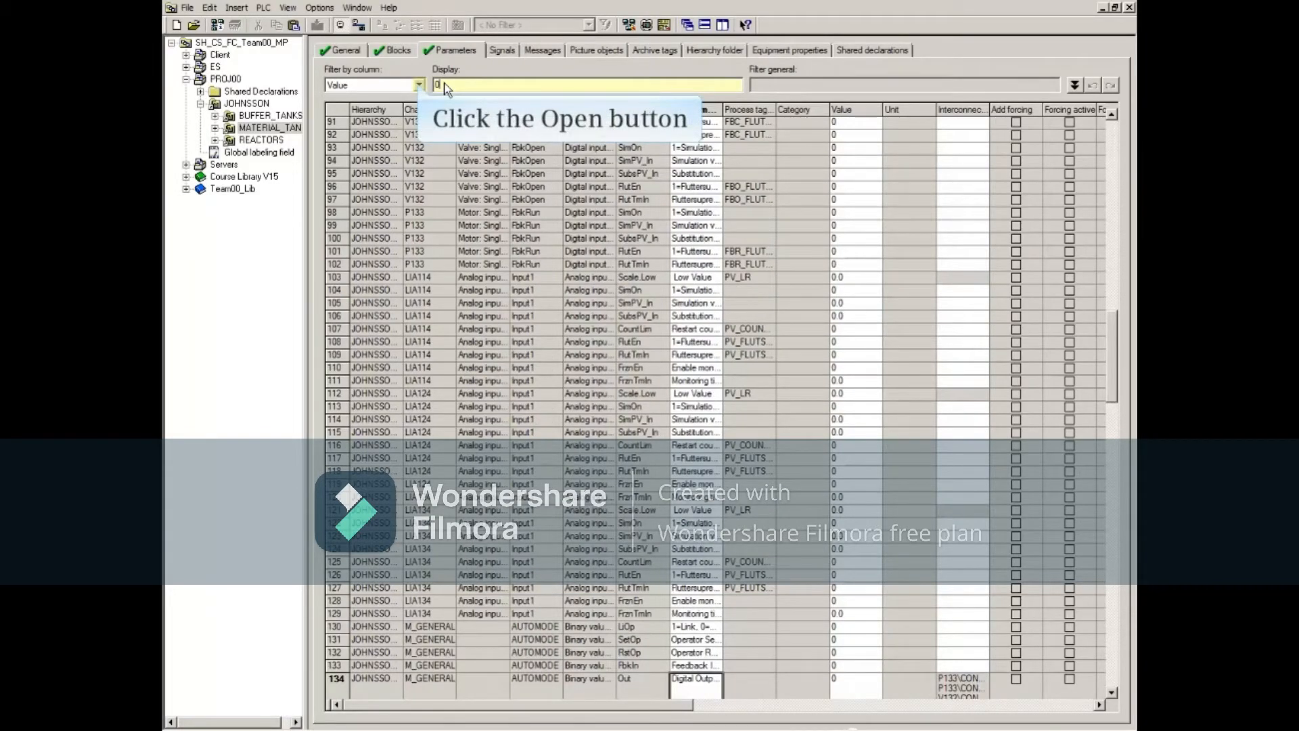
Reopen the Filter by column list to pick a different filter column.
click(420, 85)
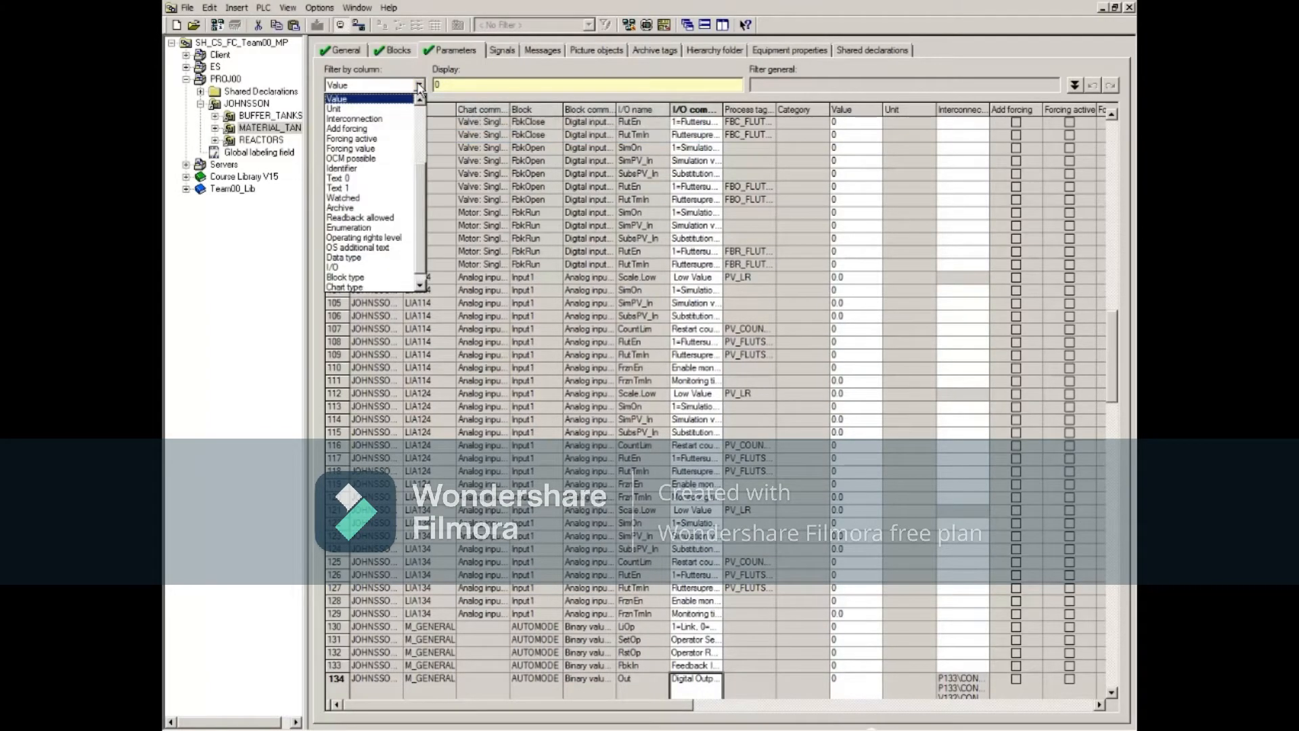
mouse_move(345, 276)
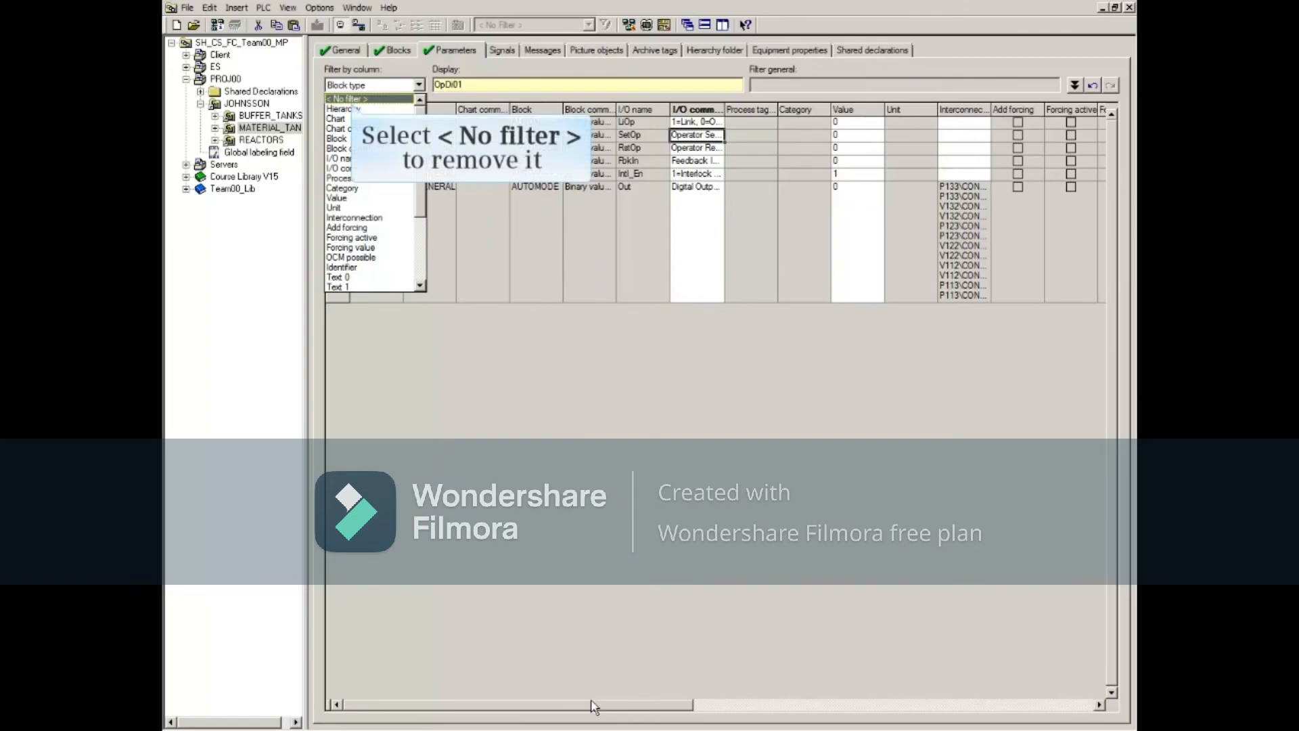
mouse_move(458, 641)
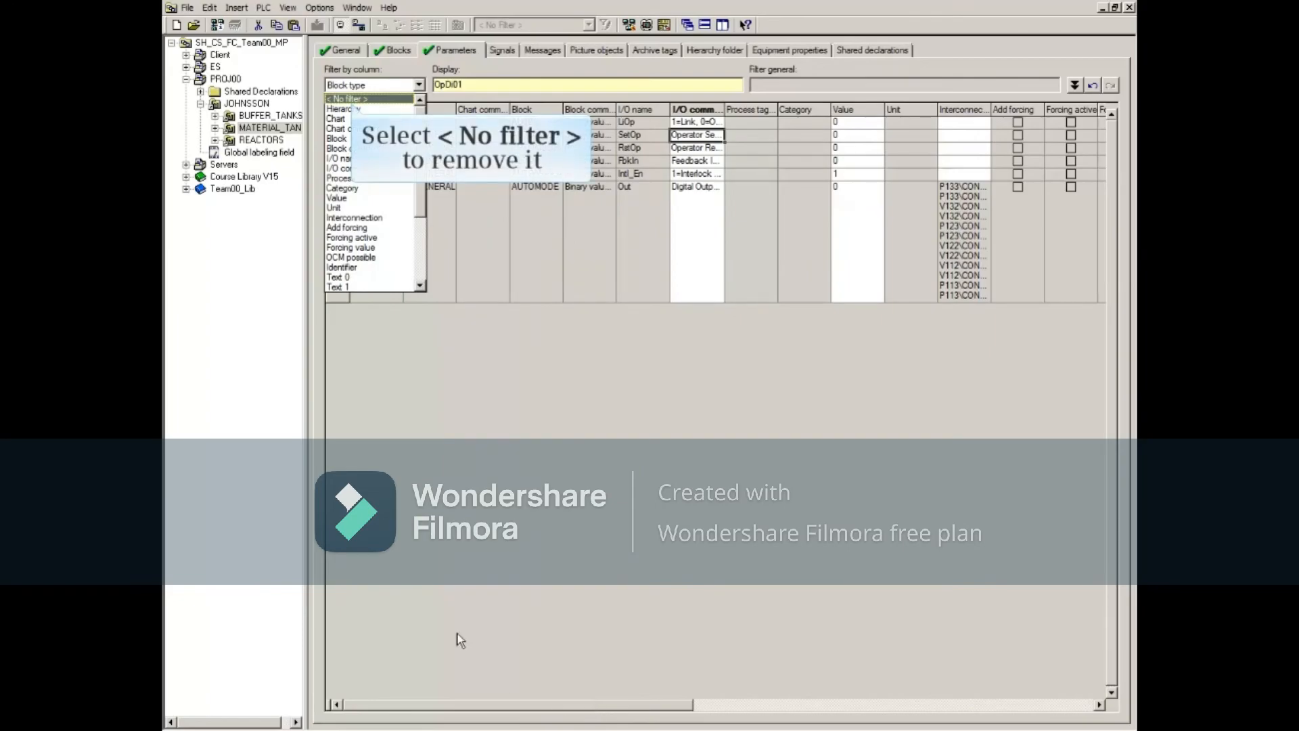
Set the column filter to < No filter > so all MATERIAL_TANKS parameters show again.
click(344, 98)
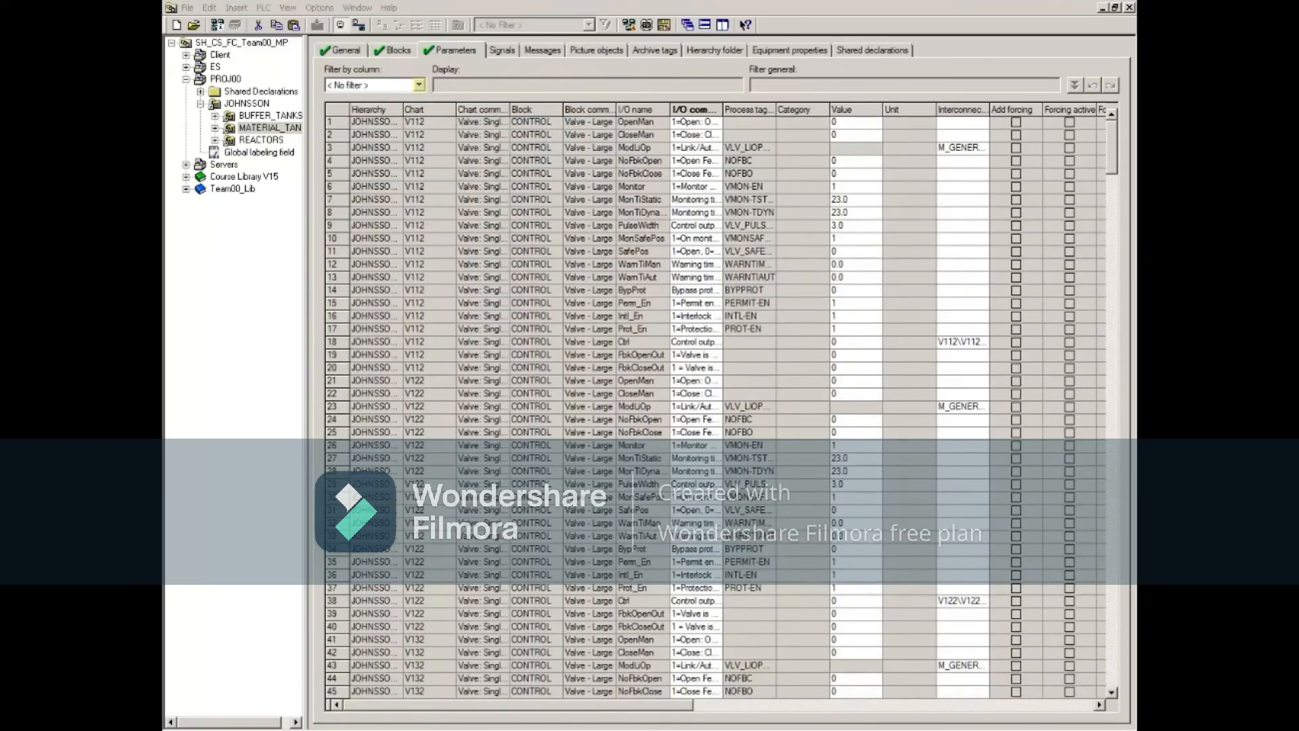